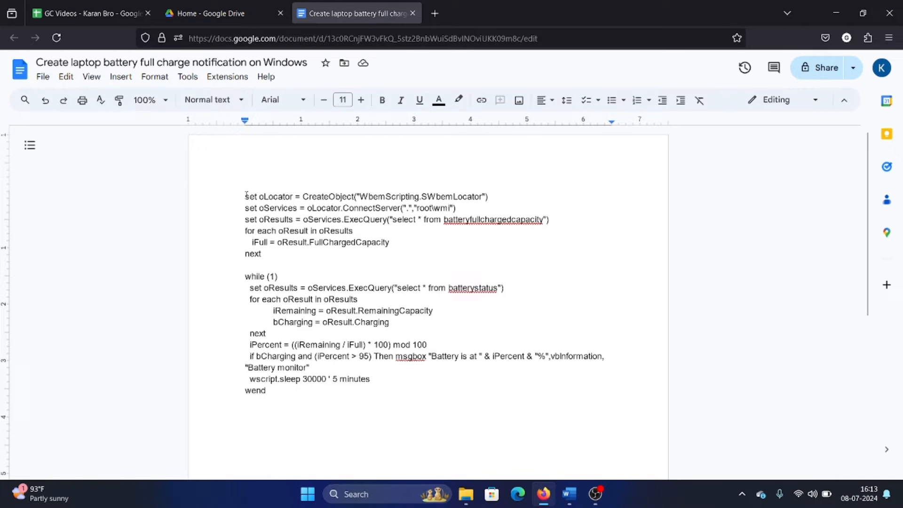
- Copy the whole battery-monitor script from Google Docs into a new Notepad file
key("ctrl+a")
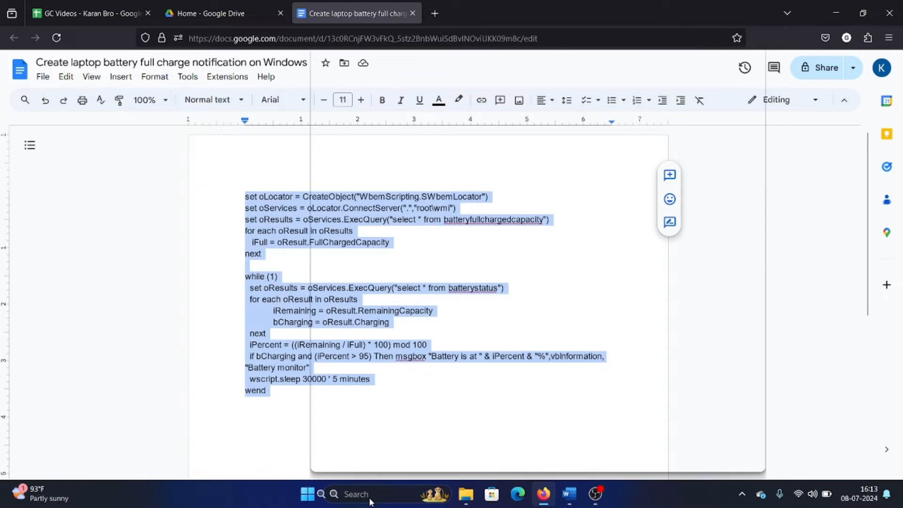
type("notepad")
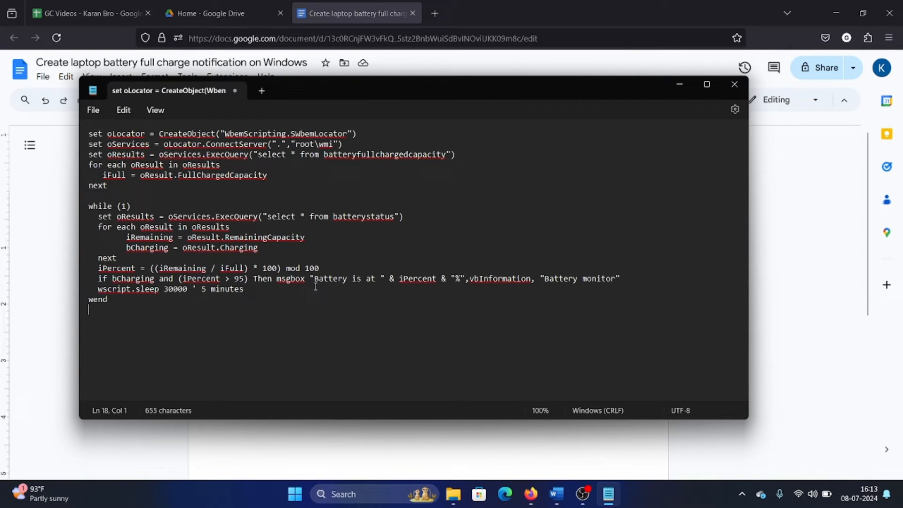
left_click(92, 110)
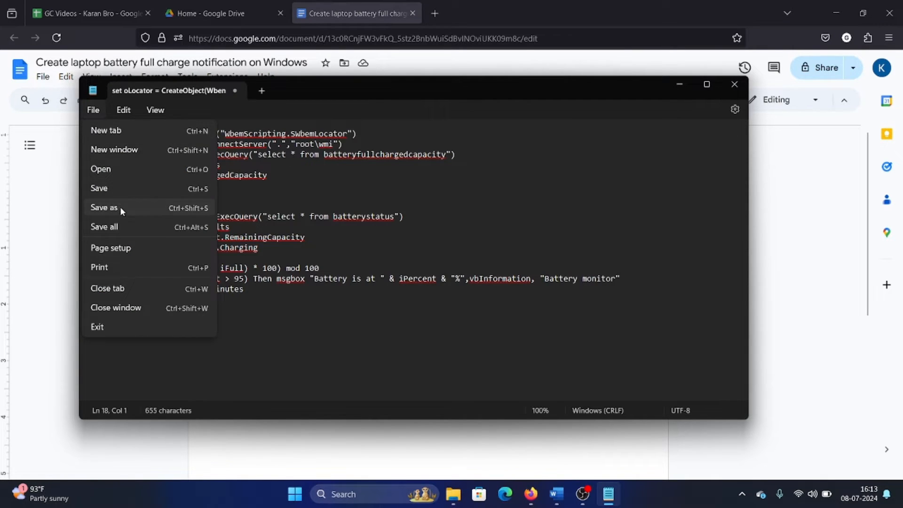
- Save the script to the Desktop as LaptopBN.vbs with All files type, then minimize the browser
left_click(103, 208)
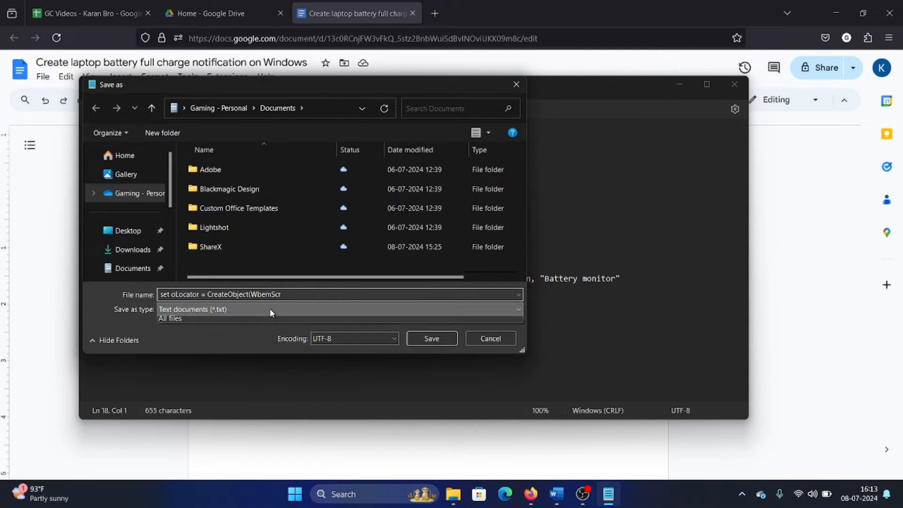
left_click(169, 318)
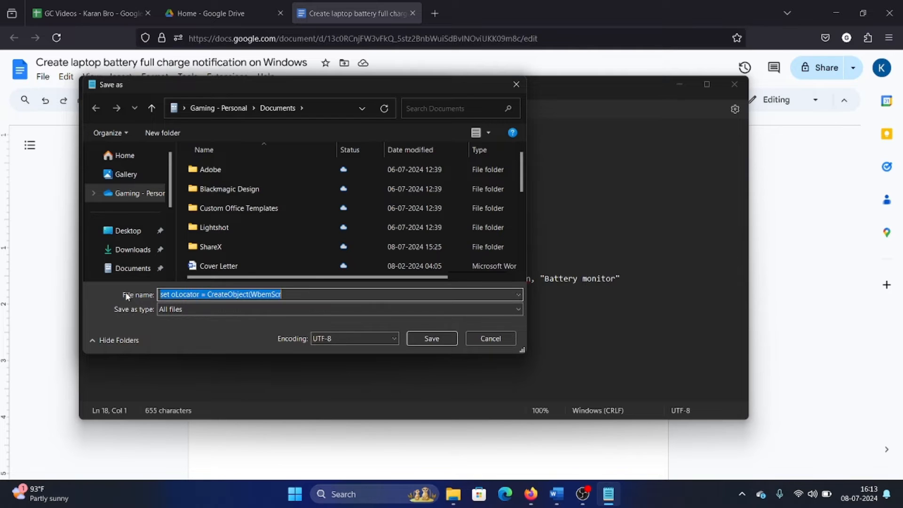
type("k")
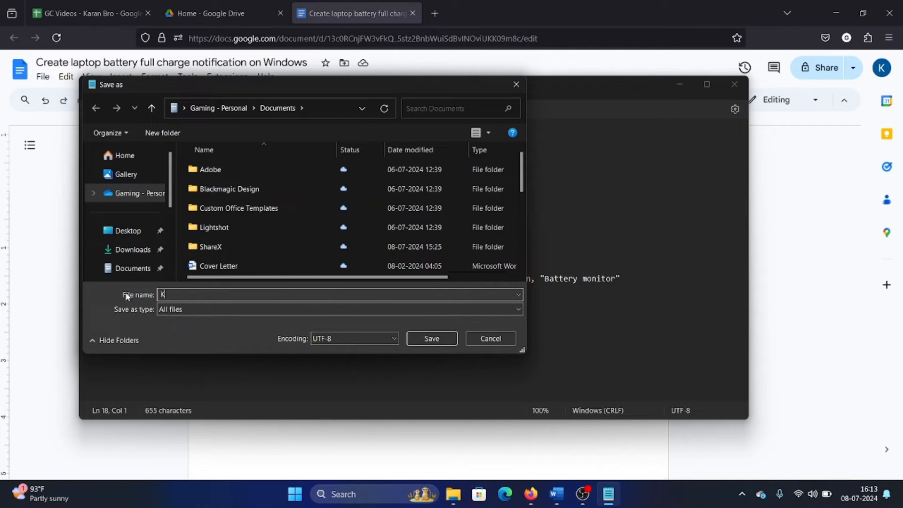
type("LaptopBN")
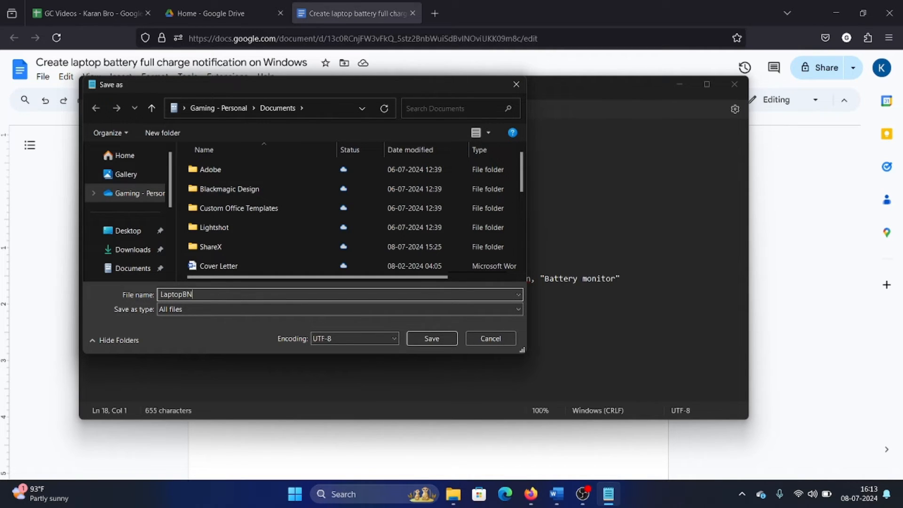
type(".vbs")
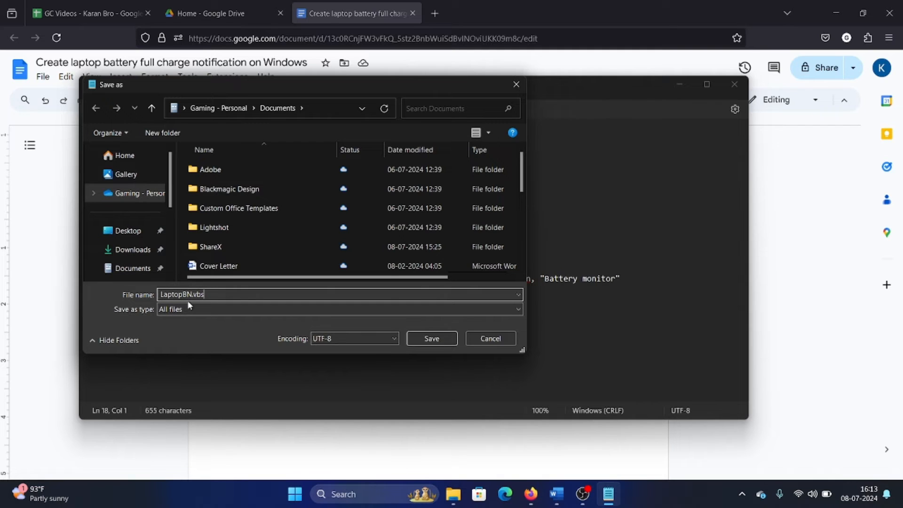
left_click(128, 231)
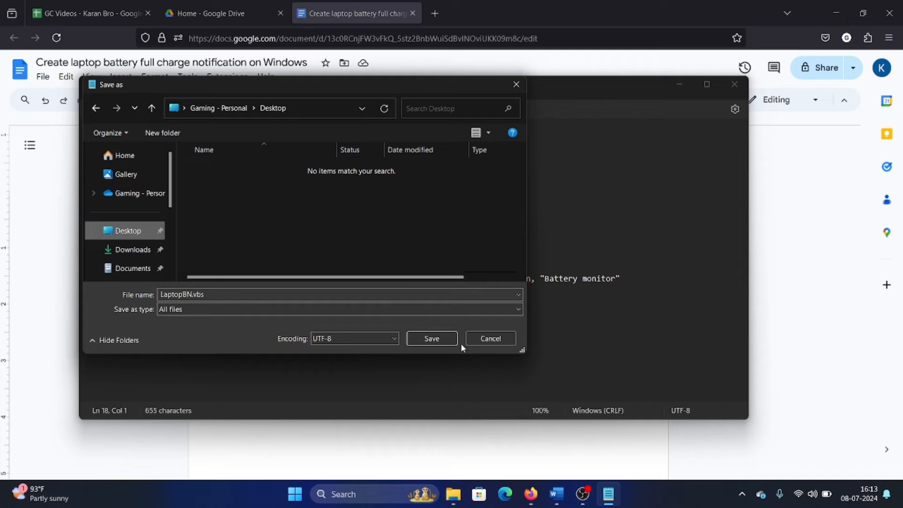
left_click(430, 338)
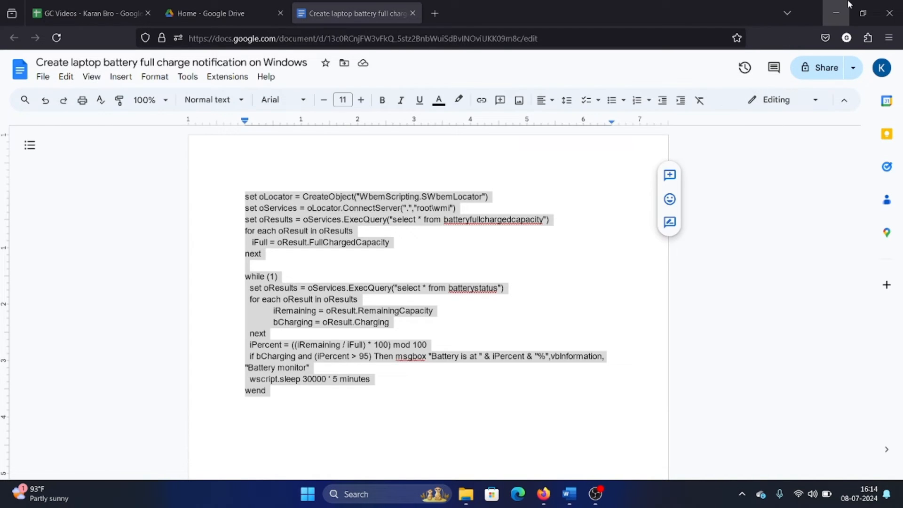
left_click(835, 13)
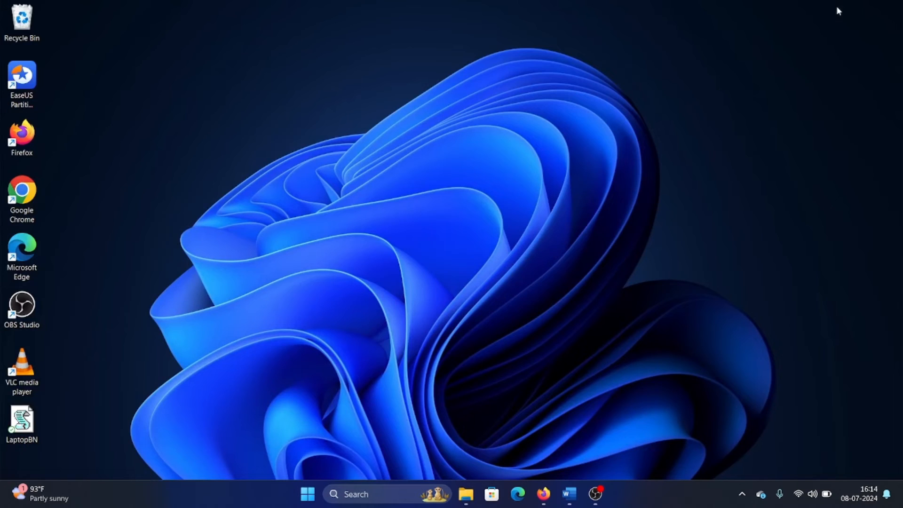
left_click(22, 420)
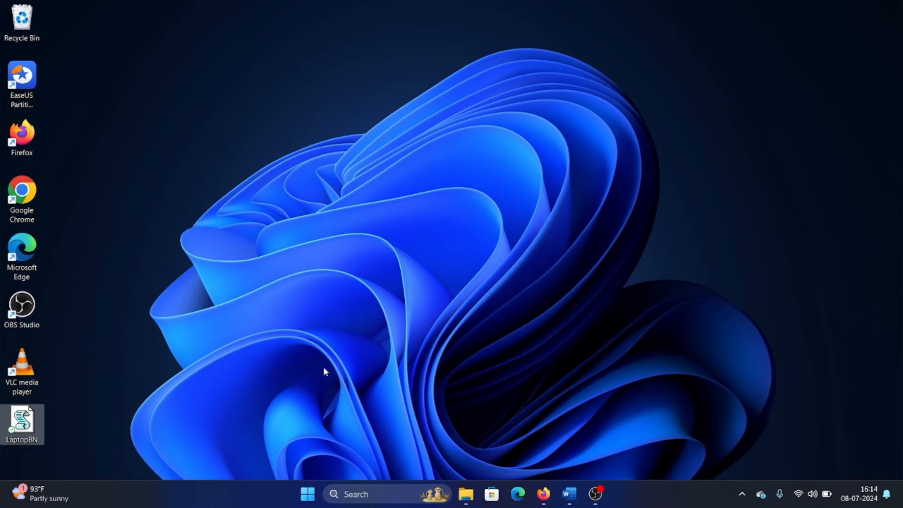
mouse_move(659, 472)
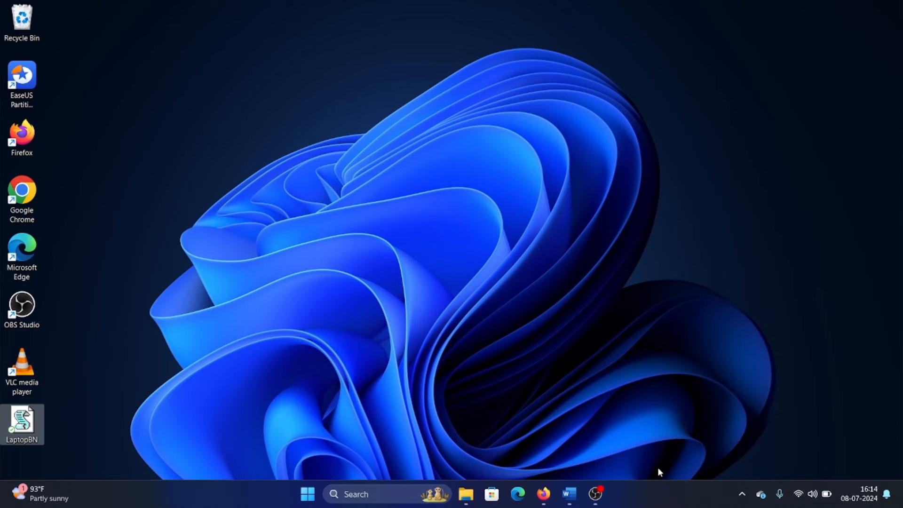
mouse_move(636, 466)
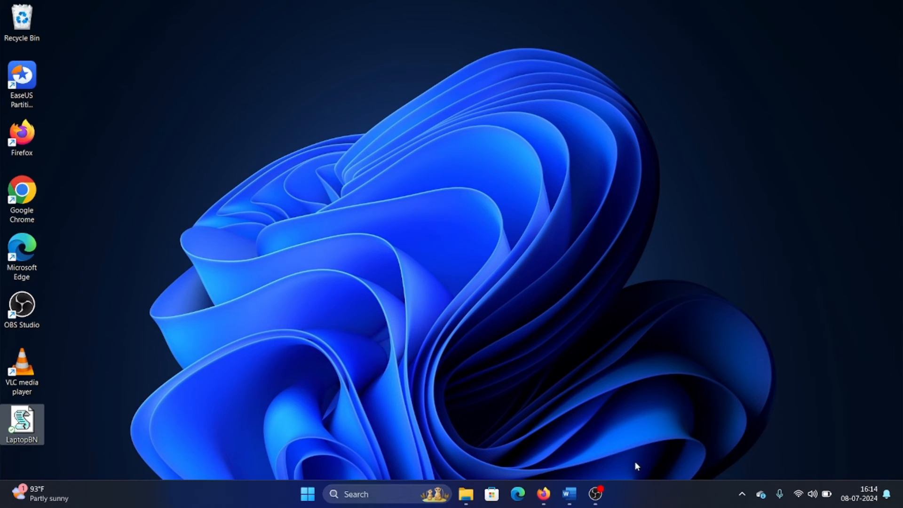
- Switch to the Word document 'Create laptop battery full charge notification on Windows' and click below its title
left_click(568, 494)
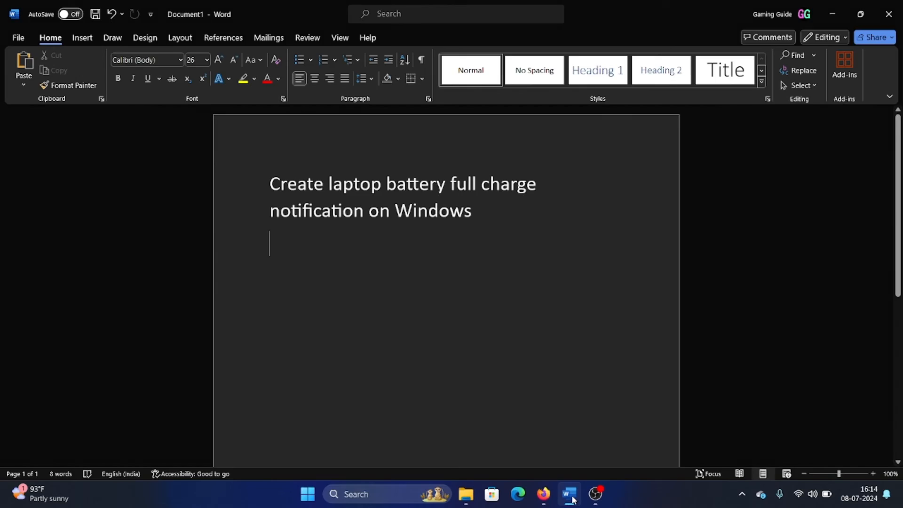
mouse_move(520, 229)
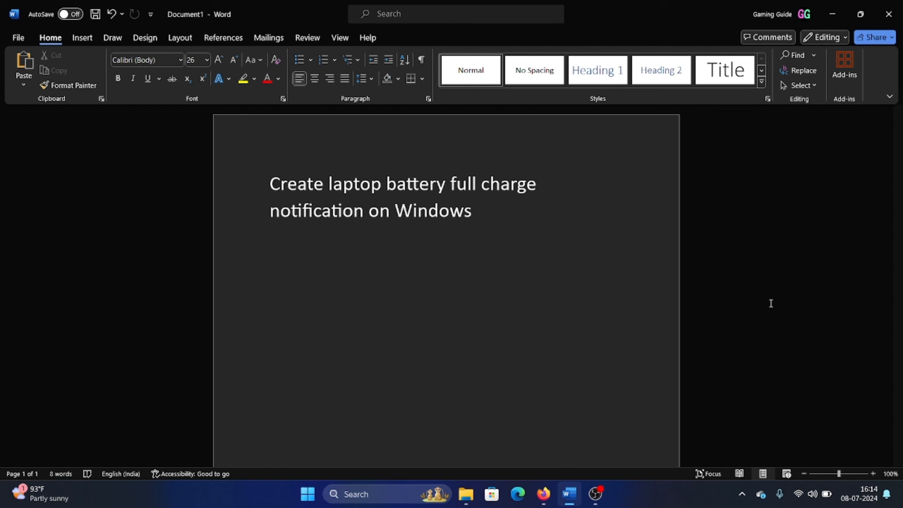
left_click(269, 244)
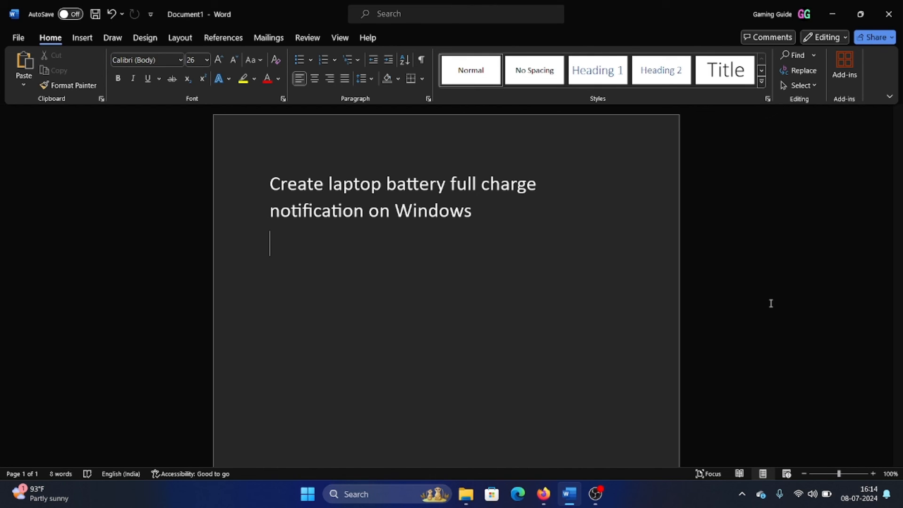